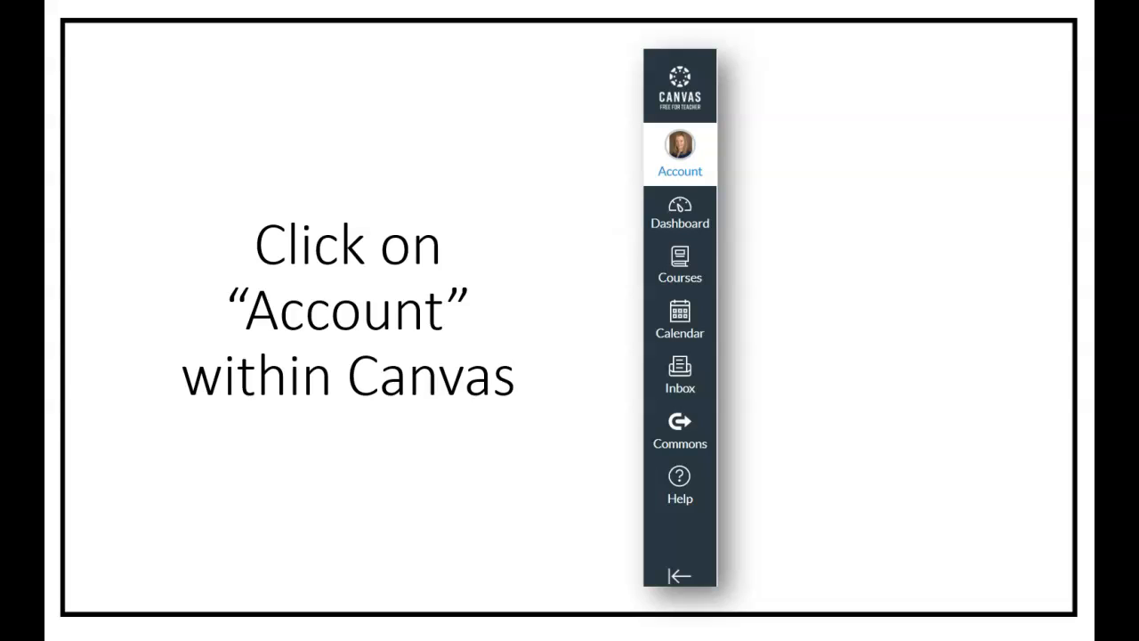
Reveal the Account highlight and advance to the Step 1: Account then Profile slide.
{"action": "left_click", "coordinate": [680, 153]}
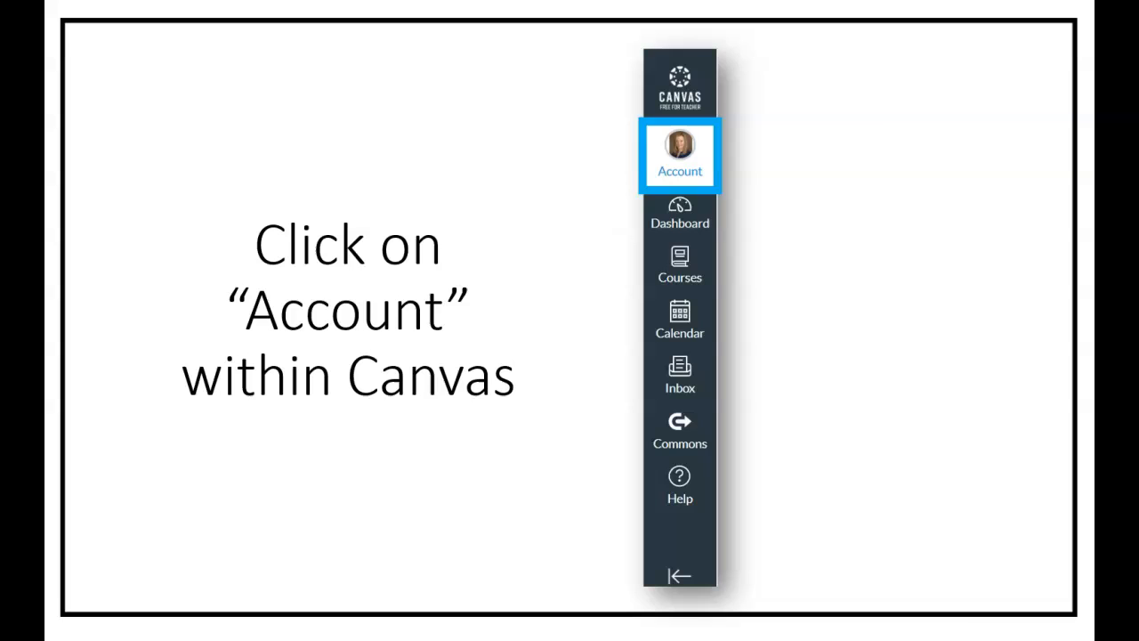
{"action": "left_click", "coordinate": [680, 157]}
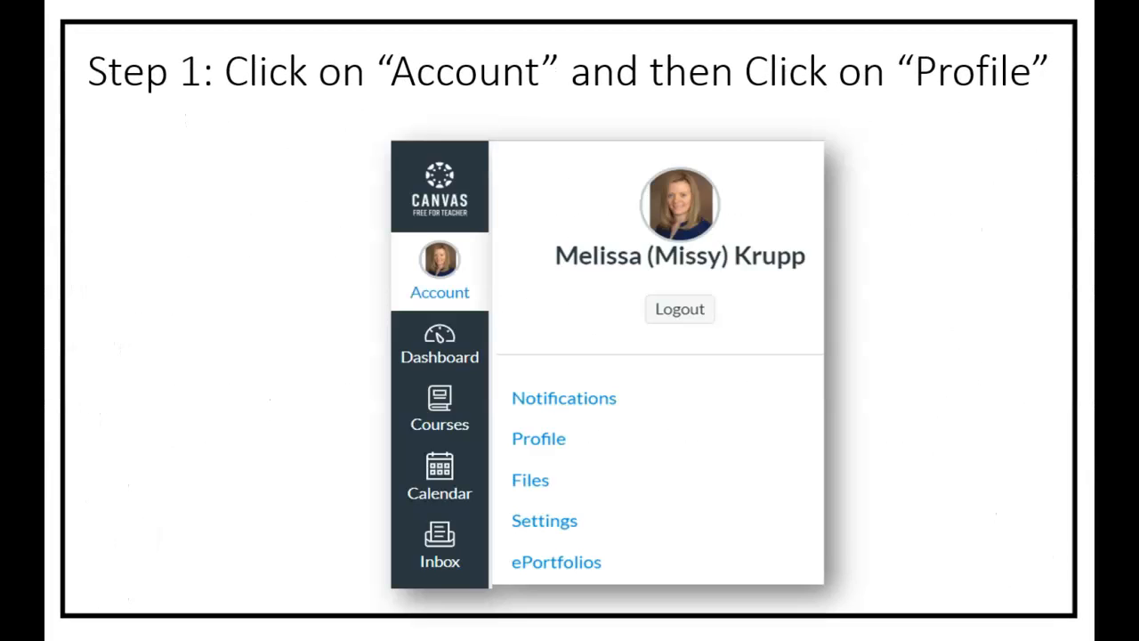
Reveal the Account highlight and advance to the Step 2: Edit Profile slide.
{"action": "left_click", "coordinate": [438, 270]}
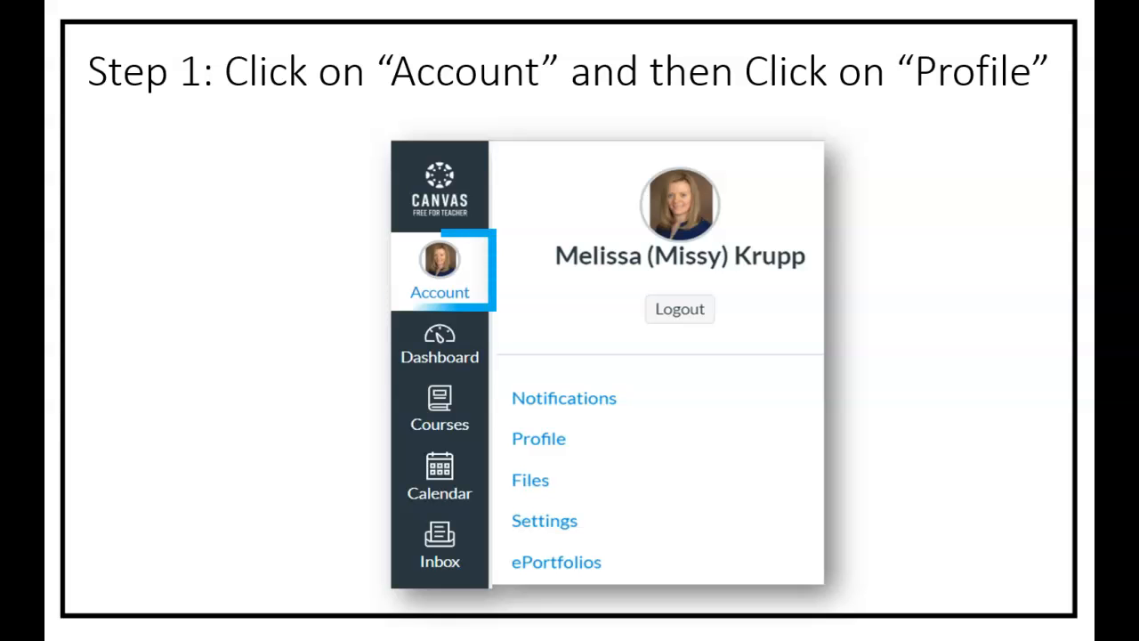
{"action": "left_click", "coordinate": [537, 438]}
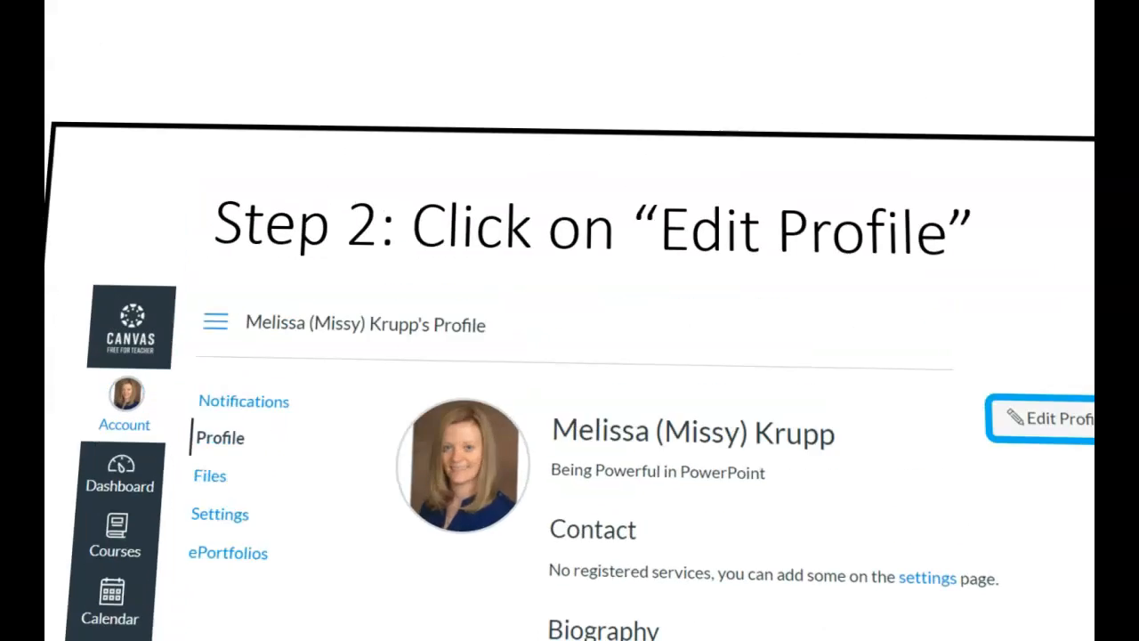
Advance to the Step 3: Complete all the fields slide.
{"action": "left_click", "coordinate": [1054, 418]}
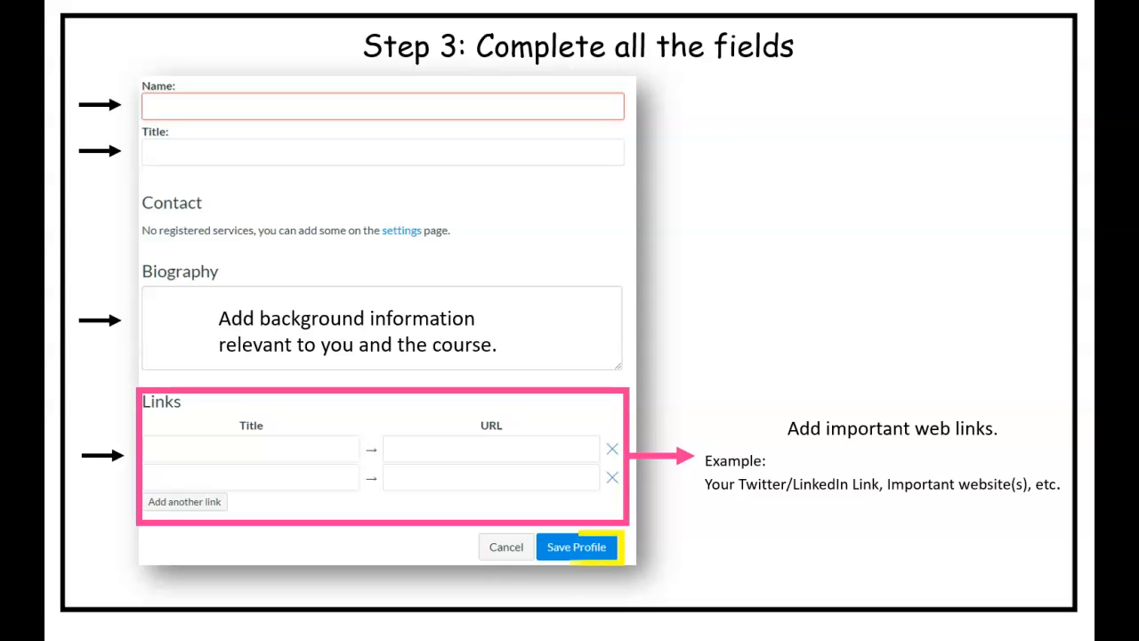
Reveal the Save Profile highlight, end the slideshow and land on the Canvas dashboard.
{"action": "left_click", "coordinate": [576, 546]}
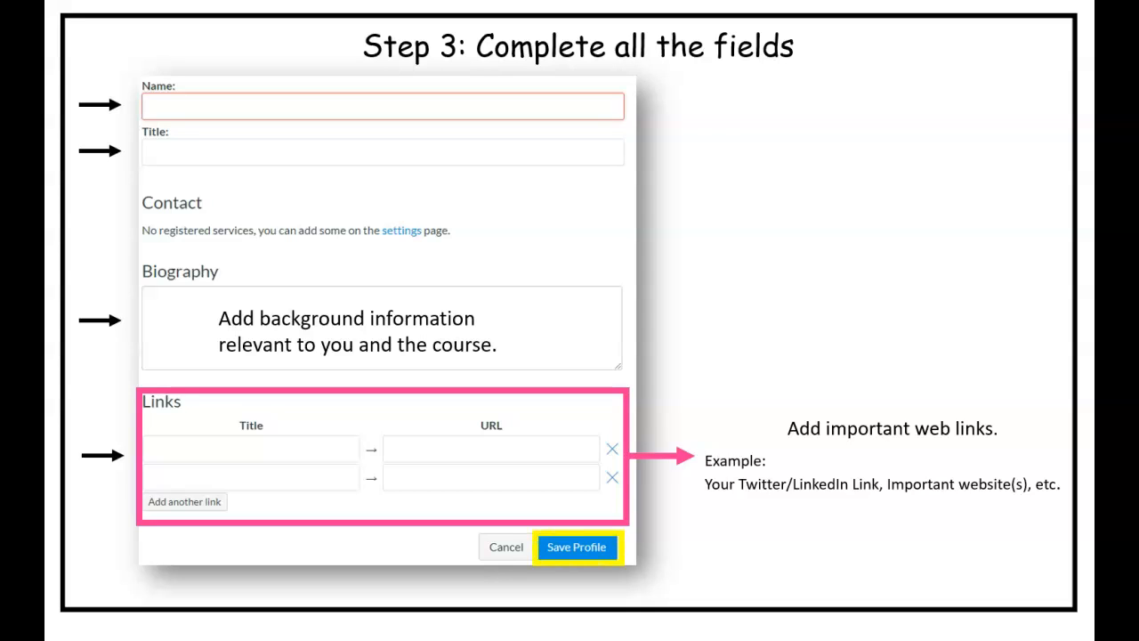
{"action": "left_click", "coordinate": [577, 547]}
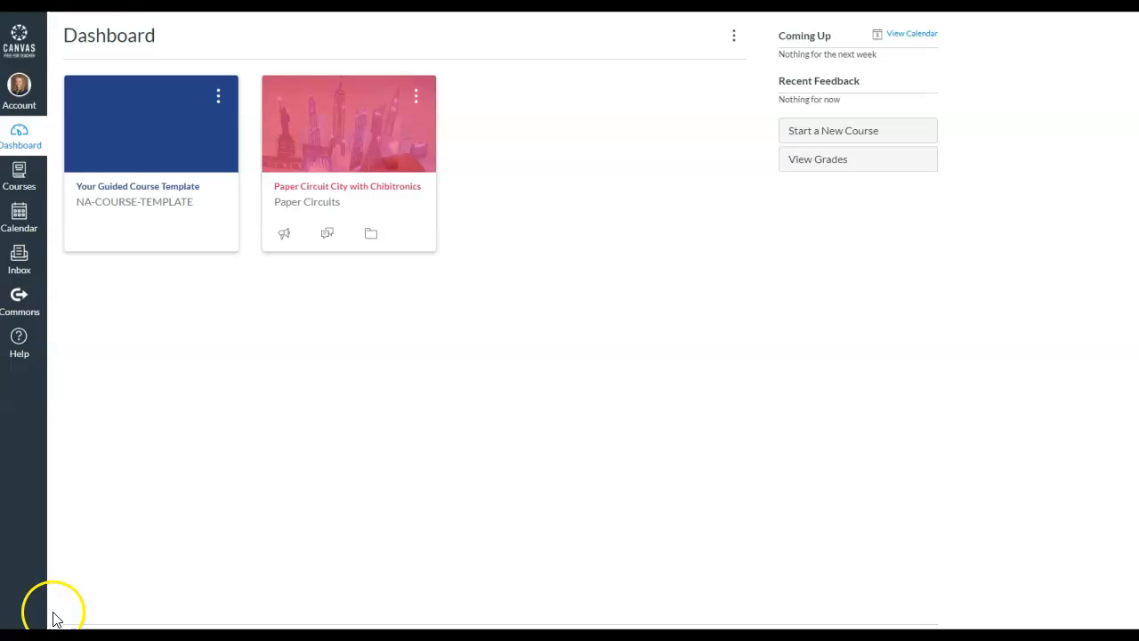
{"action": "mouse_move", "coordinate": [47, 466]}
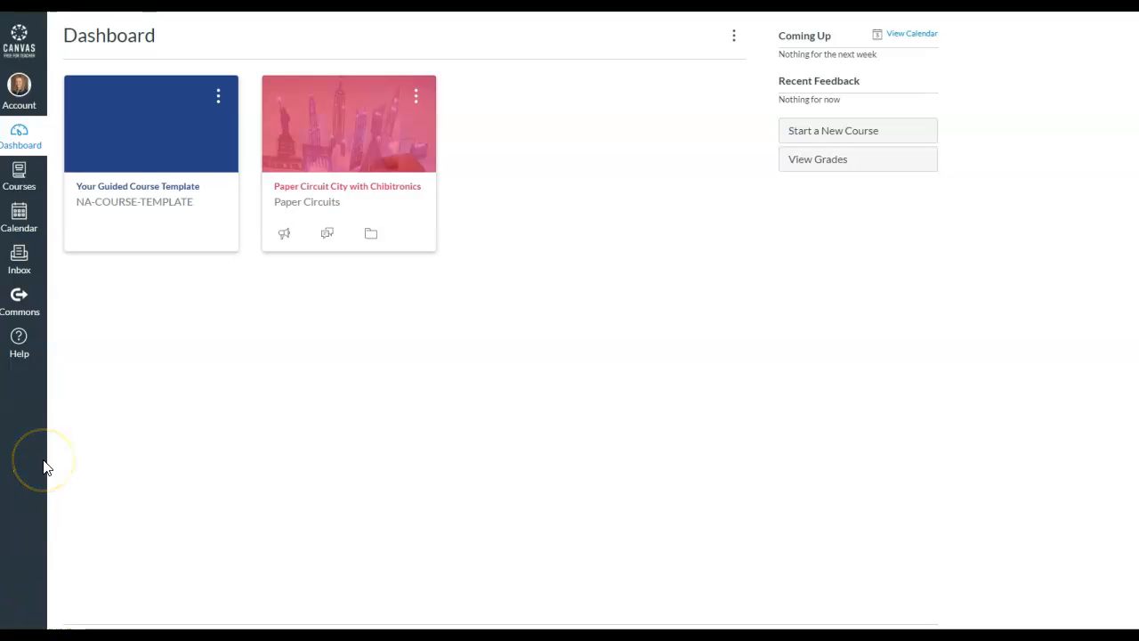
{"action": "mouse_move", "coordinate": [20, 133]}
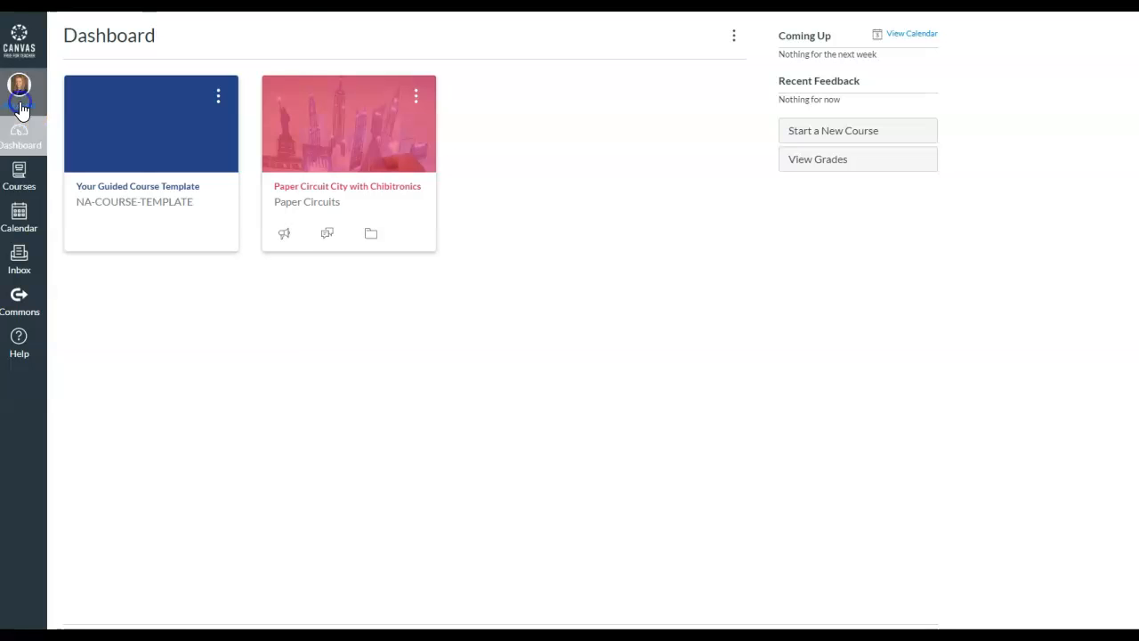
Go via Account and Profile to the user's profile page and switch it into Edit Profile mode.
{"action": "left_click", "coordinate": [18, 89]}
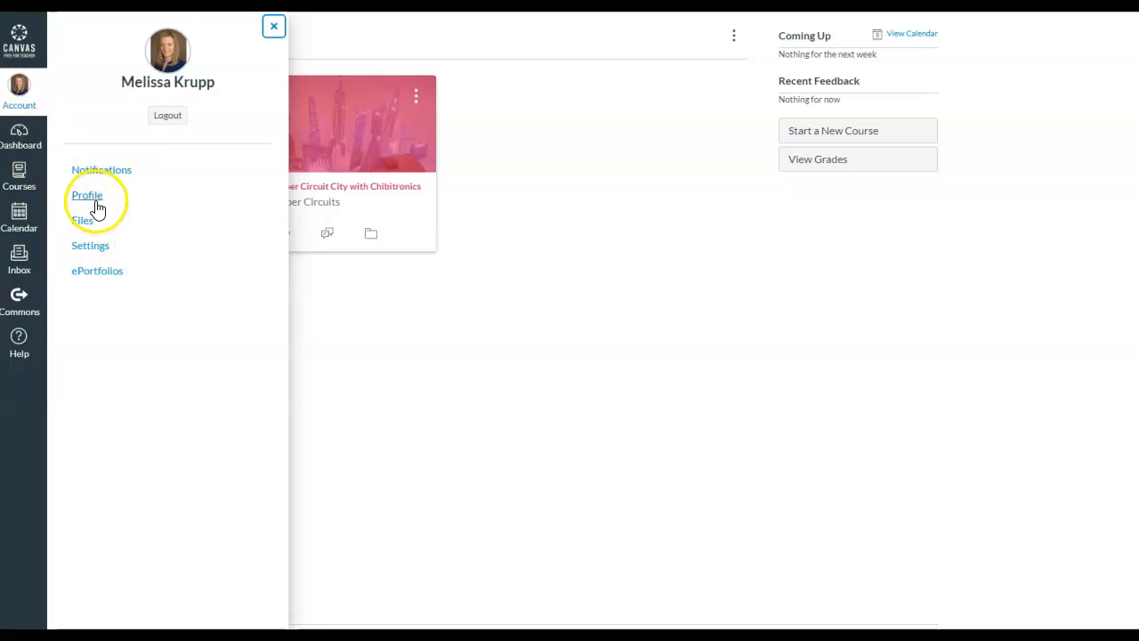
{"action": "left_click", "coordinate": [86, 194]}
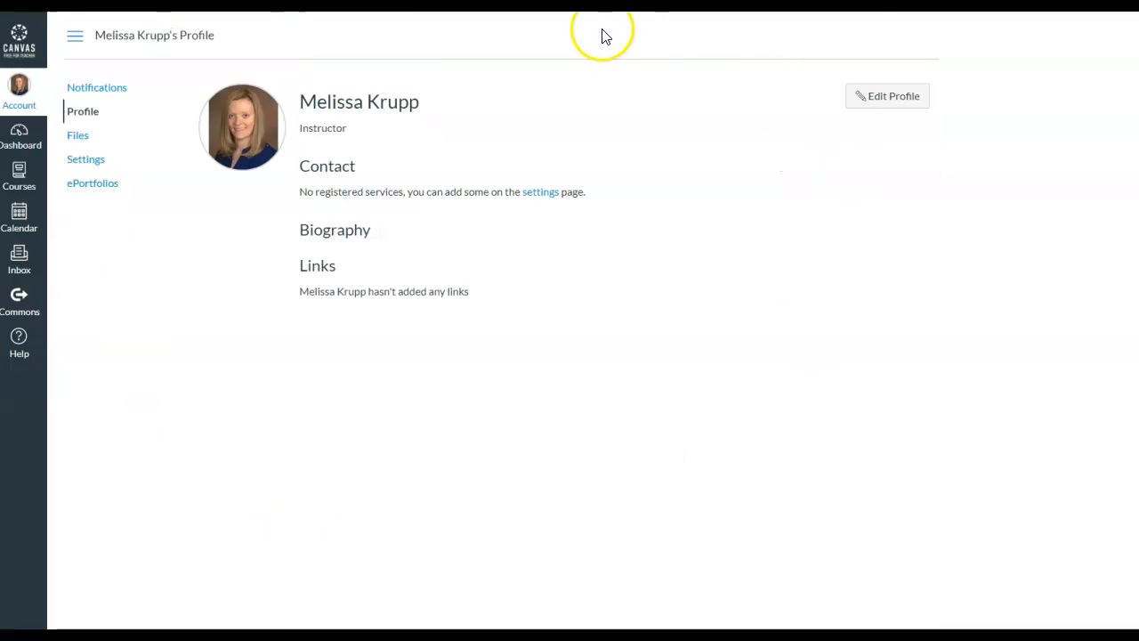
{"action": "left_click", "coordinate": [887, 96]}
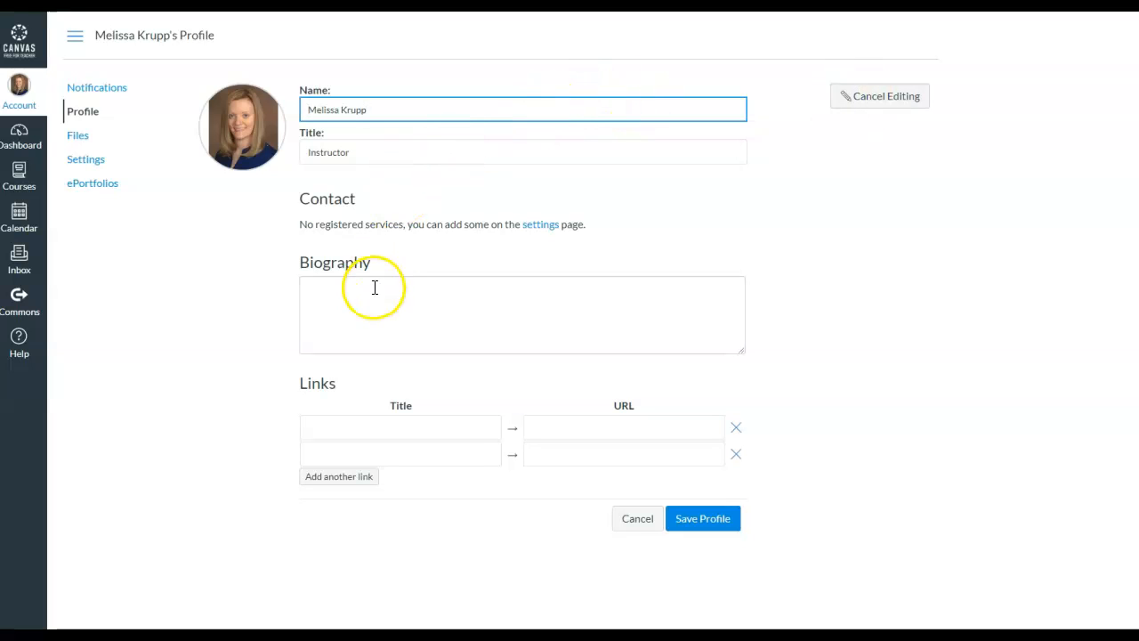
{"action": "mouse_move", "coordinate": [334, 296]}
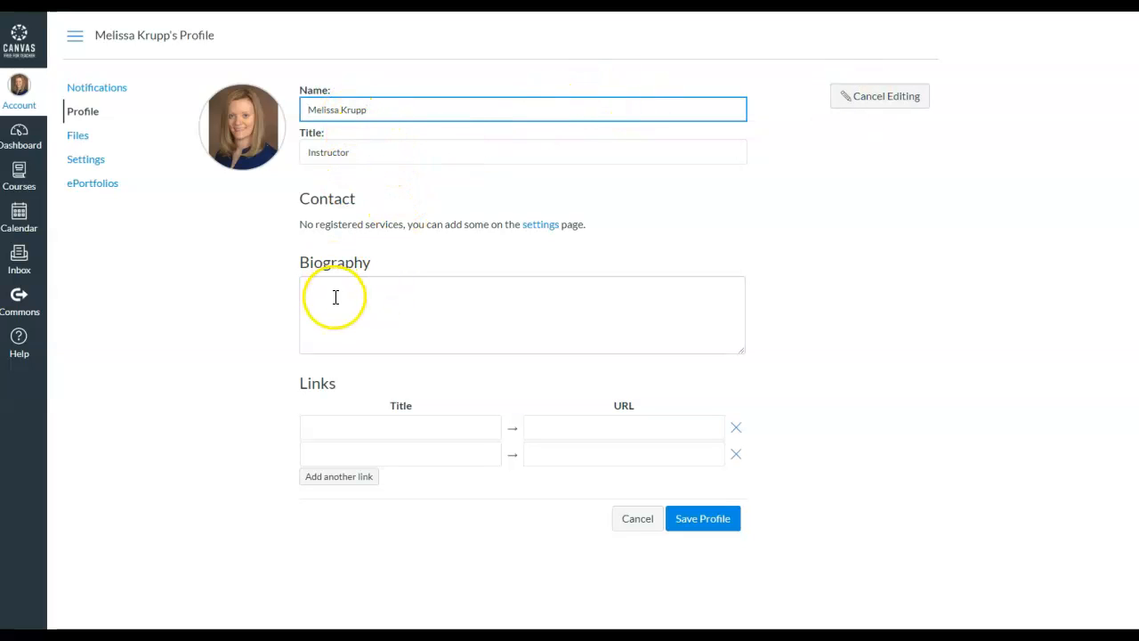
{"action": "mouse_move", "coordinate": [468, 462]}
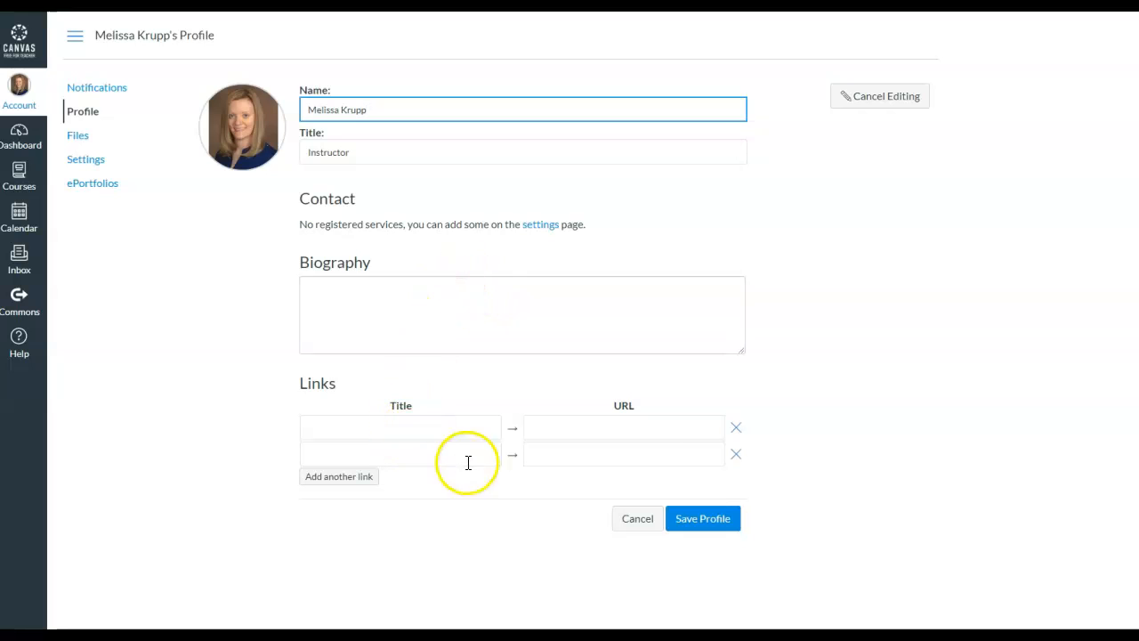
{"action": "mouse_move", "coordinate": [580, 417]}
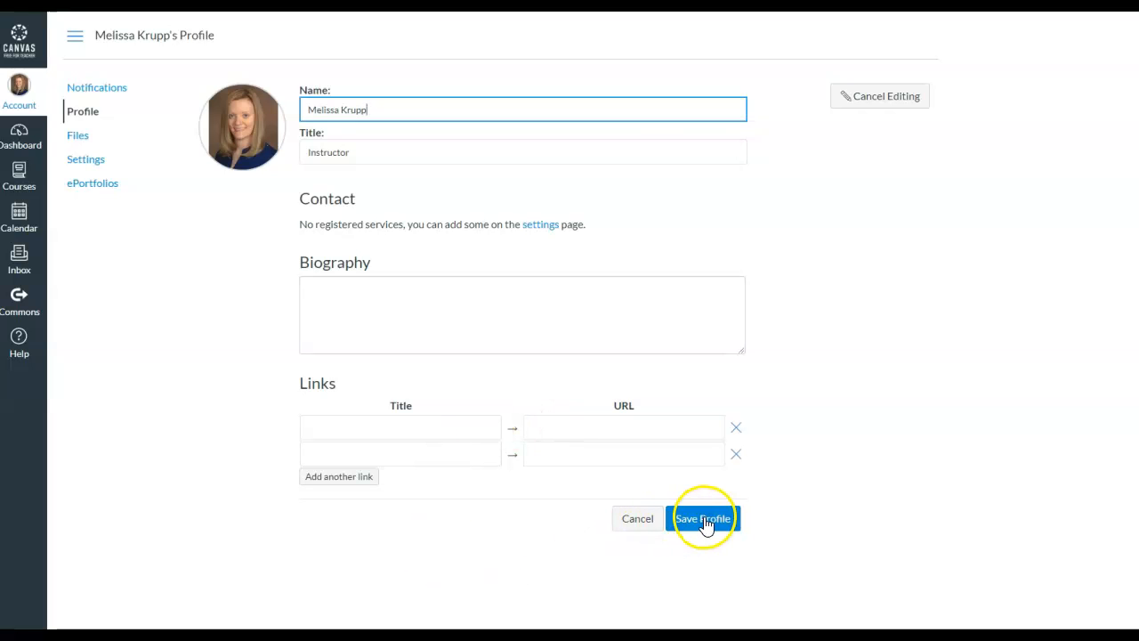
Save the profile with name and title filled, biography and links left empty.
{"action": "left_click", "coordinate": [703, 518]}
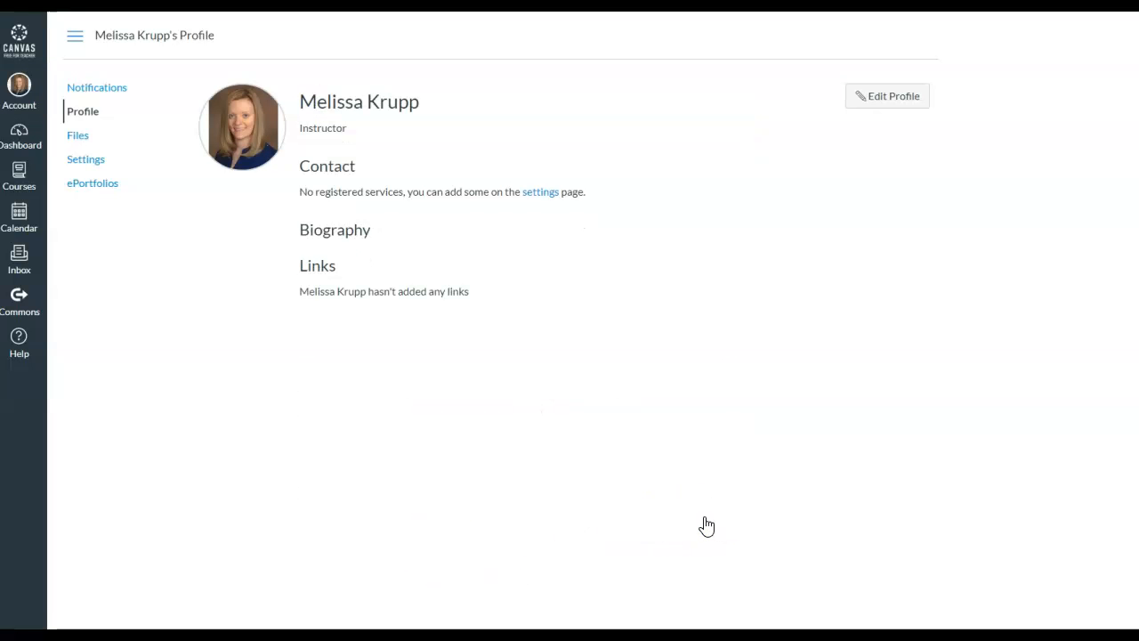